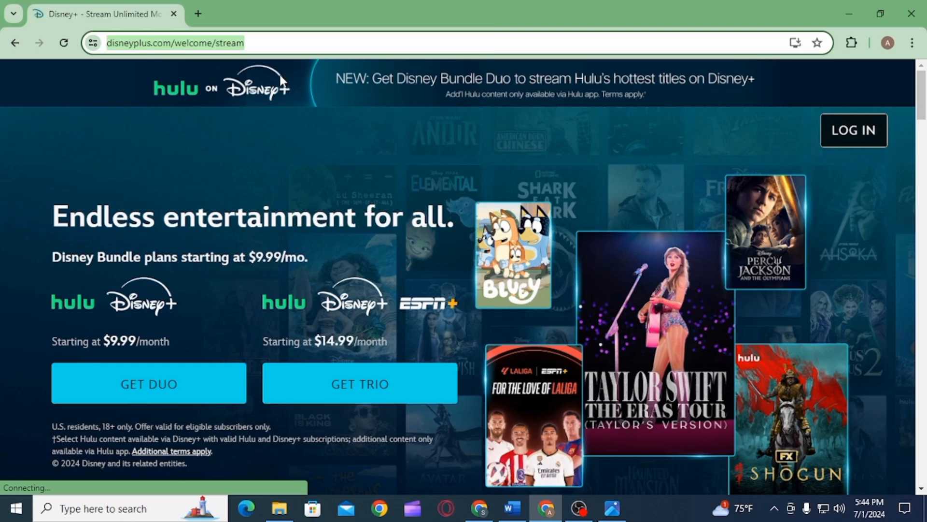
pyautogui.moveTo(591, 284)
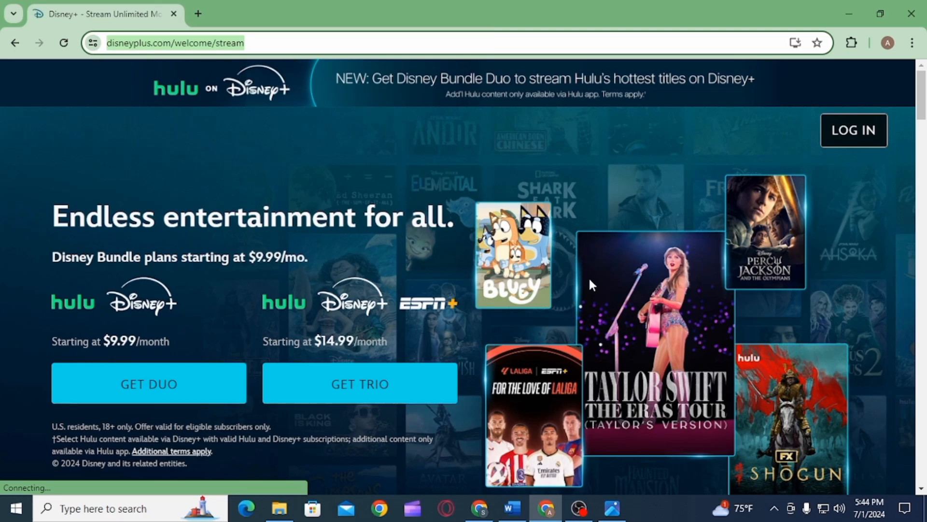
# Bring up the Audio & Subtitles language menu for the Once Upon a Time episode
pyautogui.click(853, 131)
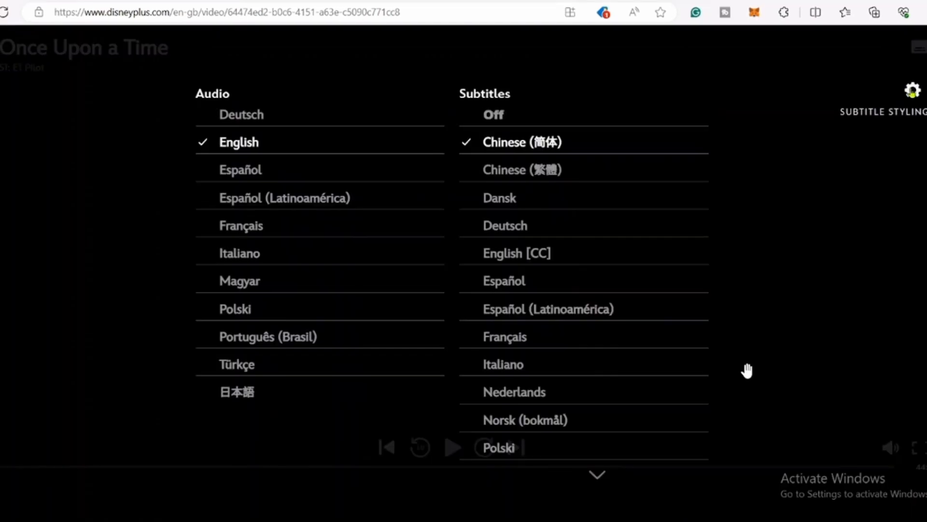
pyautogui.moveTo(666, 346)
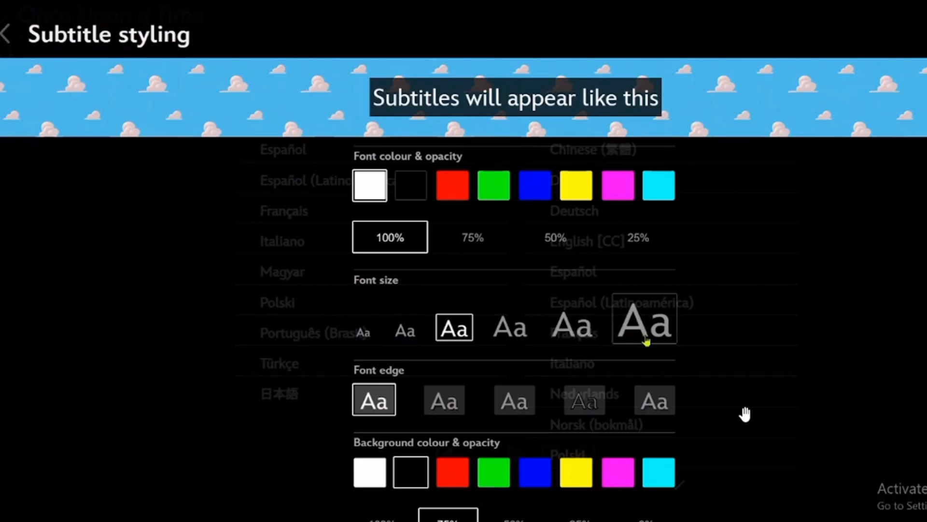
pyautogui.moveTo(739, 415)
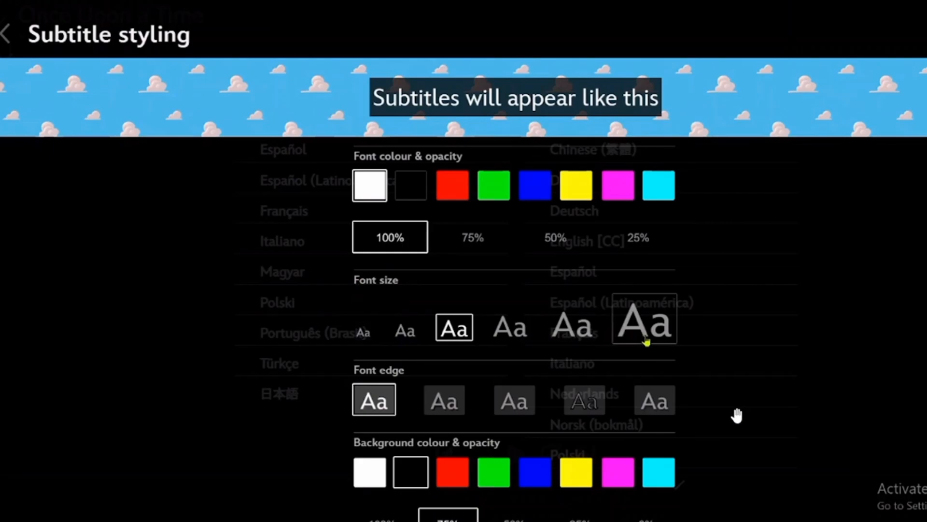
pyautogui.moveTo(741, 328)
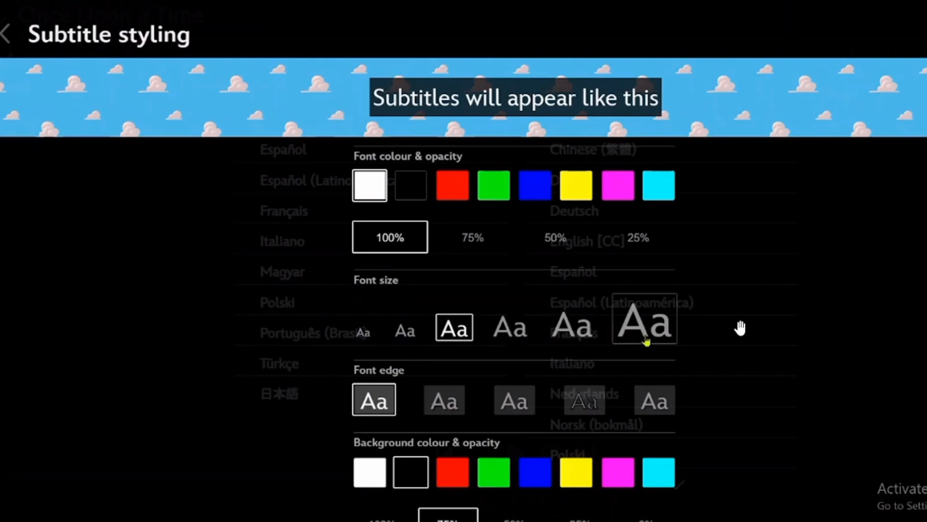
pyautogui.moveTo(521, 130)
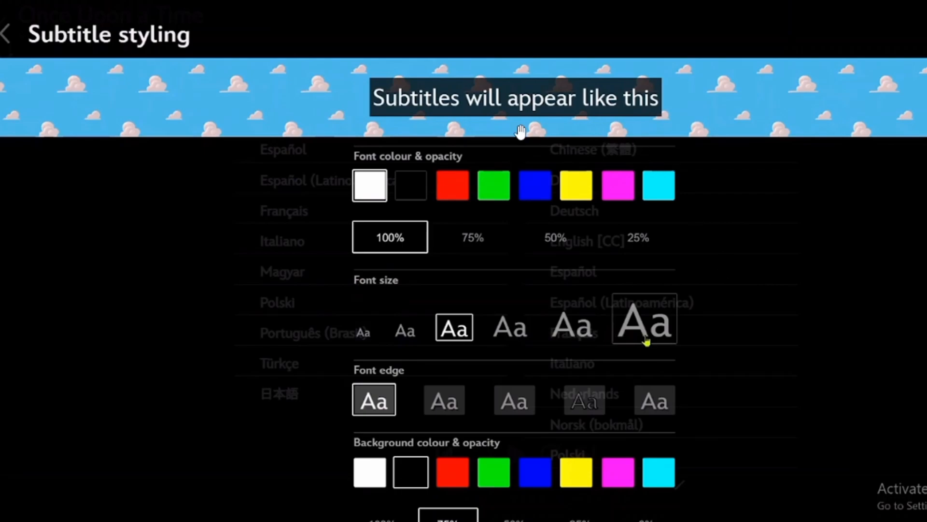
pyautogui.moveTo(380, 286)
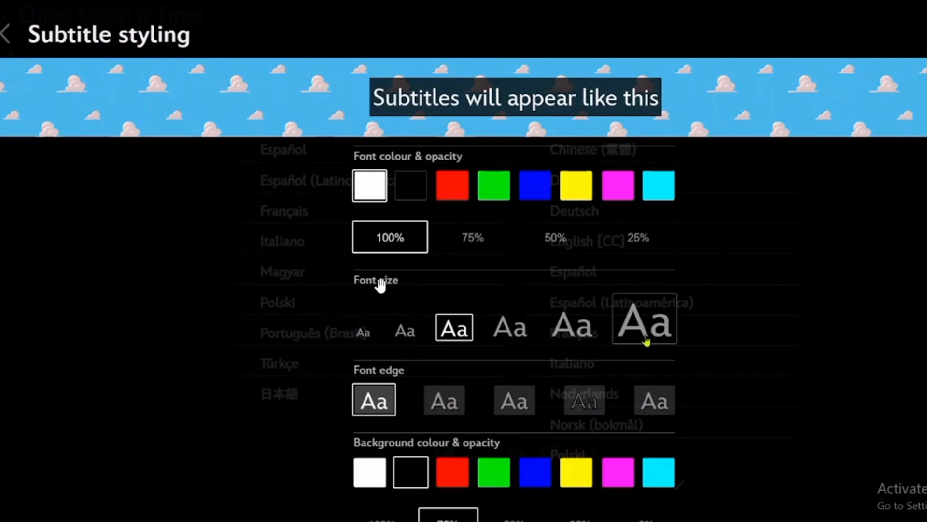
pyautogui.moveTo(556, 345)
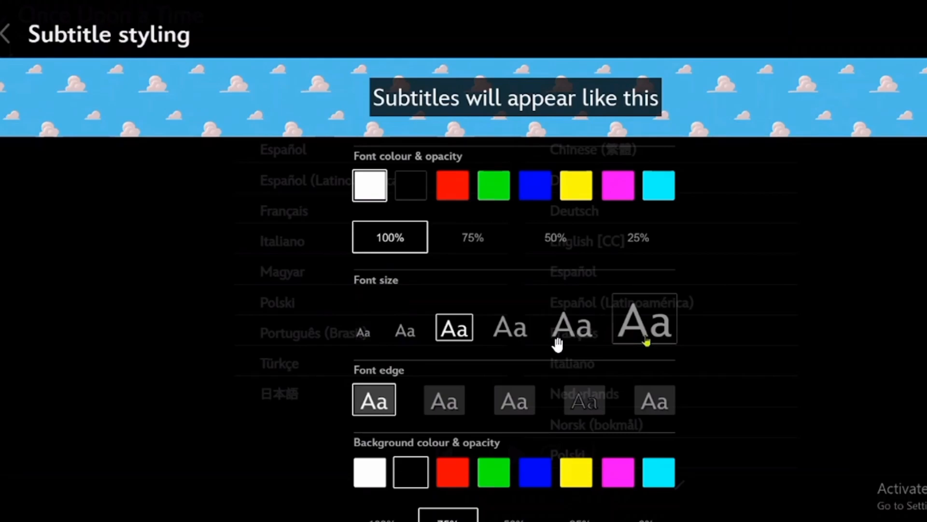
pyautogui.moveTo(585, 332)
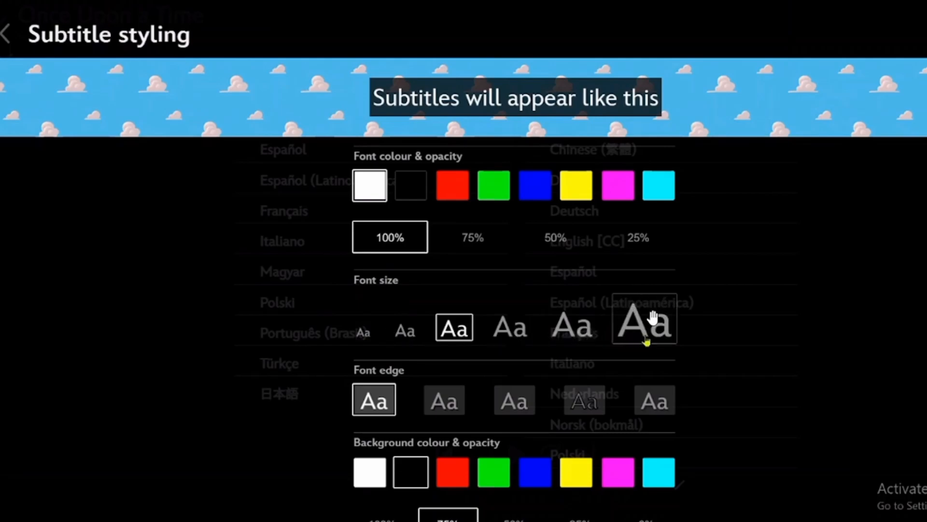
# Scroll the styling panel down to the Font size options to reach the largest Aa choice
pyautogui.scroll(-3)
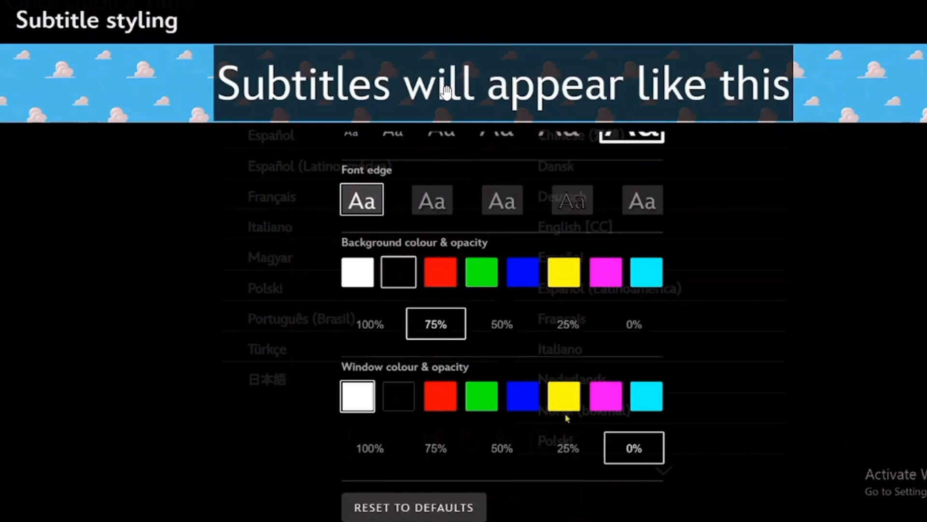
pyautogui.moveTo(528, 92)
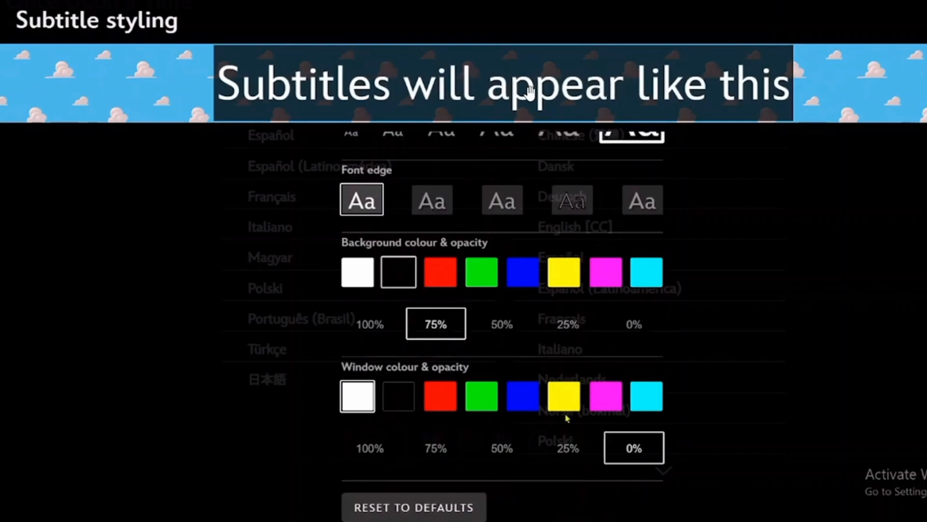